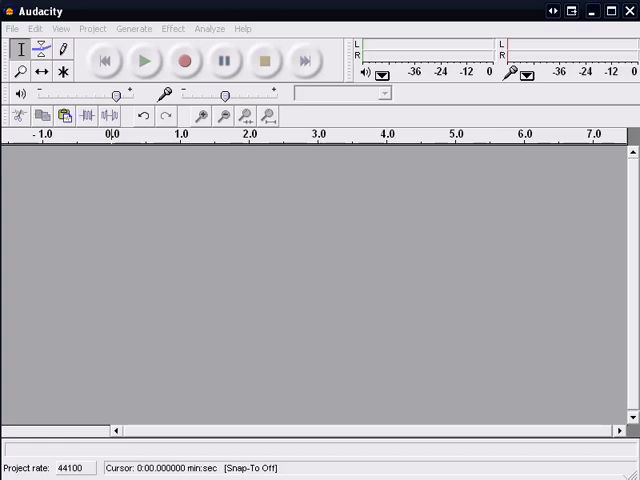
mouse_move(40, 272)
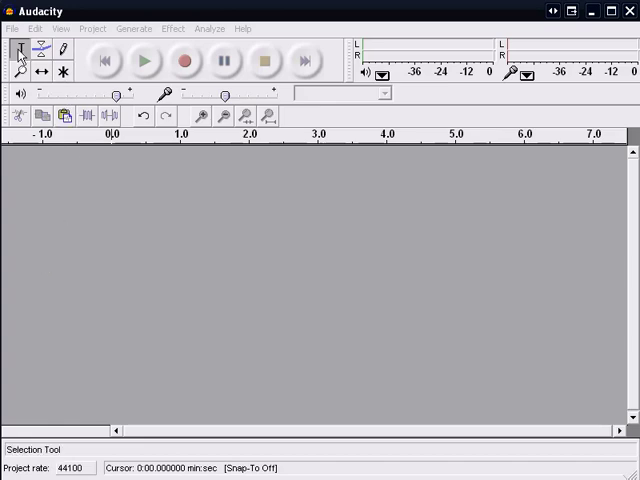
mouse_move(20, 56)
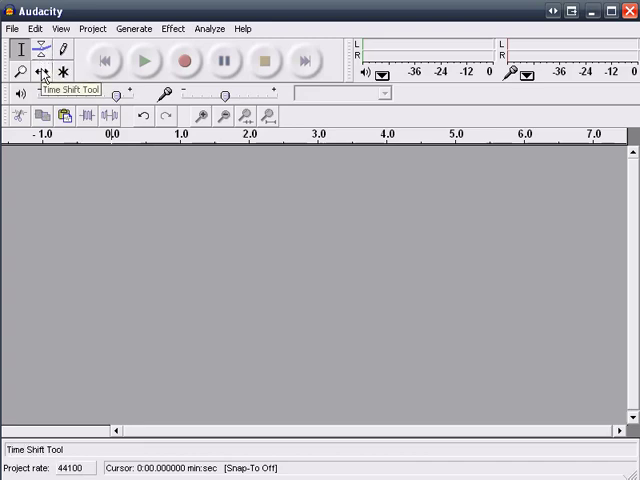
Step: Try the Time Shift and Draw tools, settling back on the Time Shift tool
left_click(60, 48)
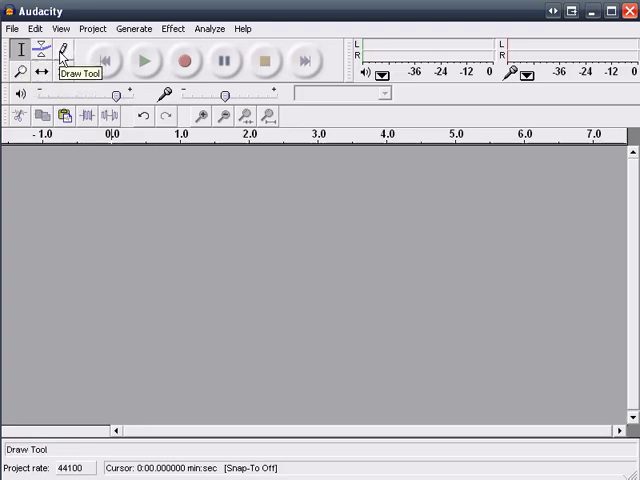
left_click(60, 76)
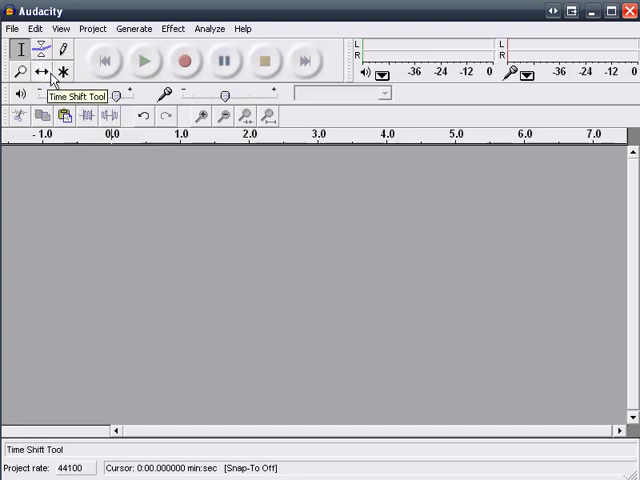
left_click(16, 48)
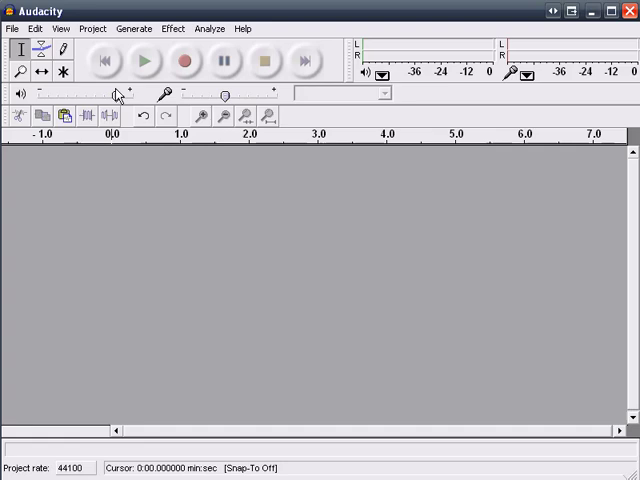
mouse_move(116, 114)
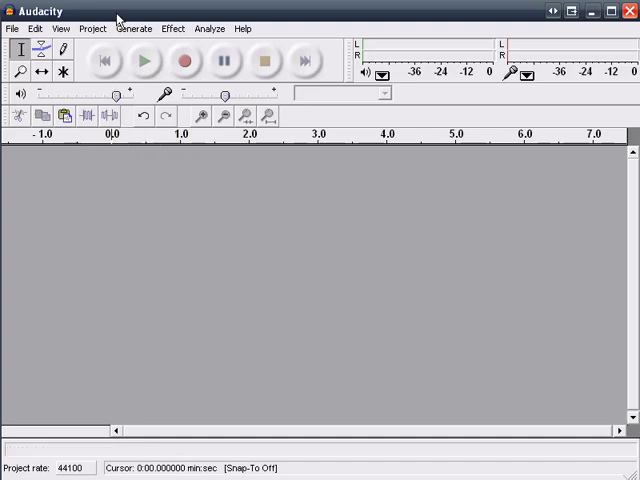
Step: Start Import Audio and browse into _classes > Podcasting > talk
left_click(92, 28)
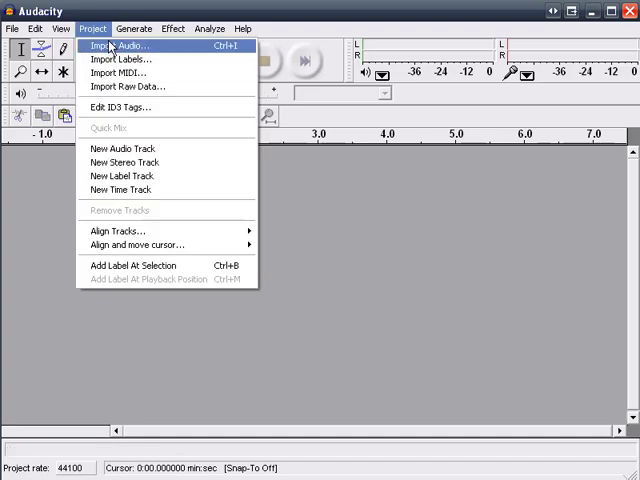
left_click(12, 28)
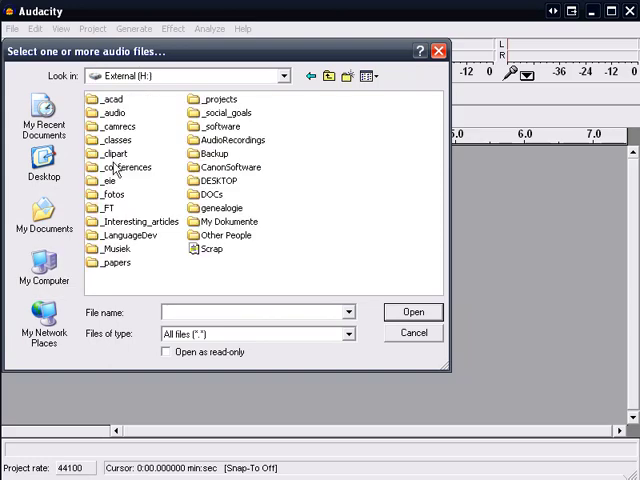
double_click(112, 140)
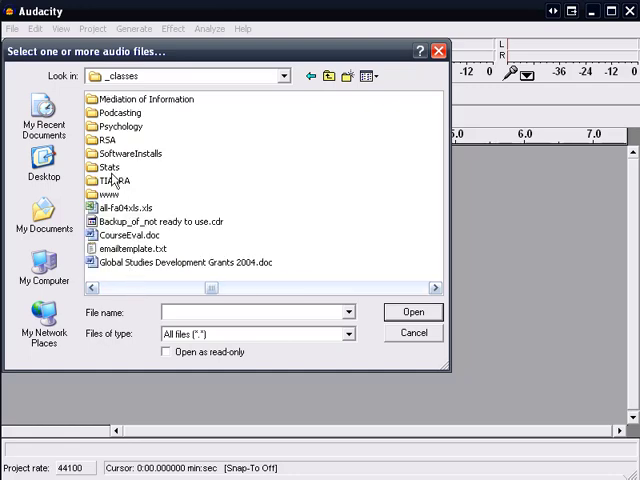
double_click(120, 112)
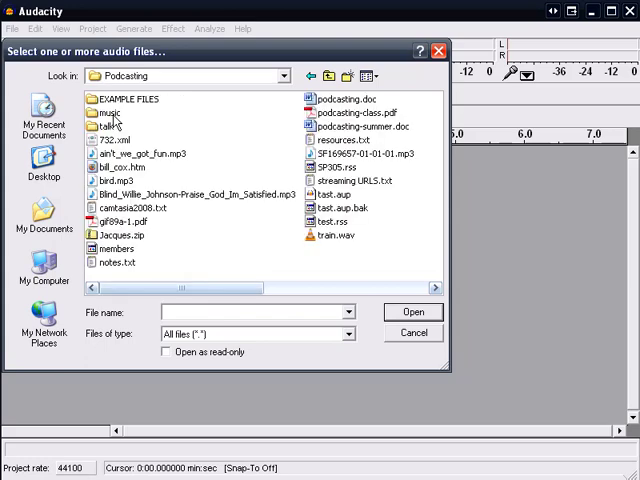
double_click(104, 112)
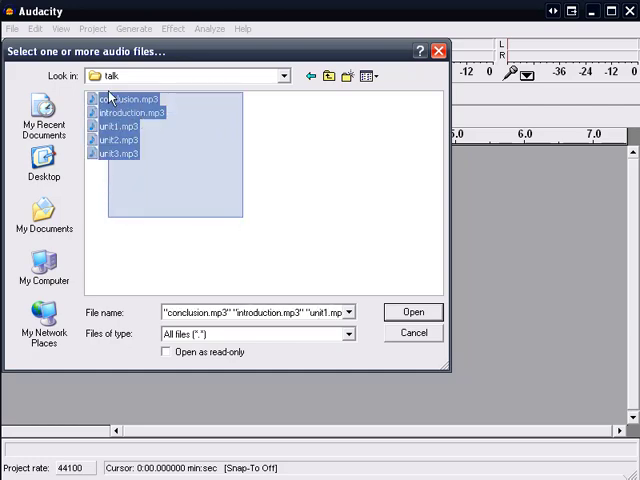
Step: Import all five speech clips: conclusion, introduction, unit1, unit2 and unit3
left_click(220, 220)
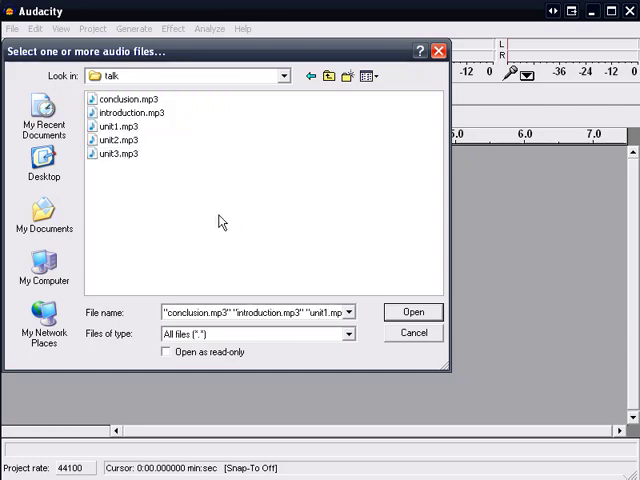
left_click_drag(116, 138, 176, 164)
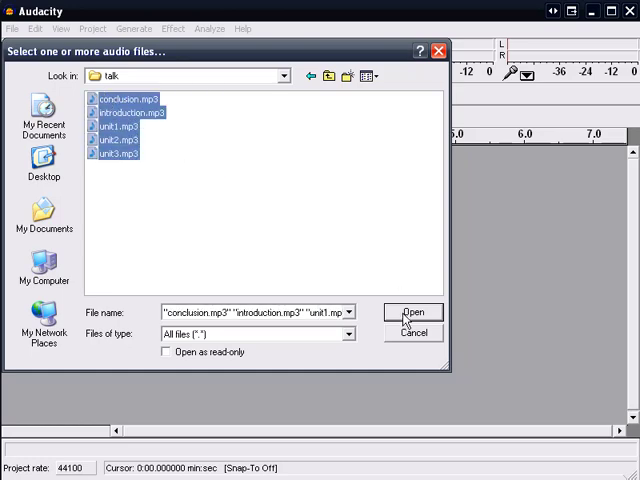
left_click(412, 312)
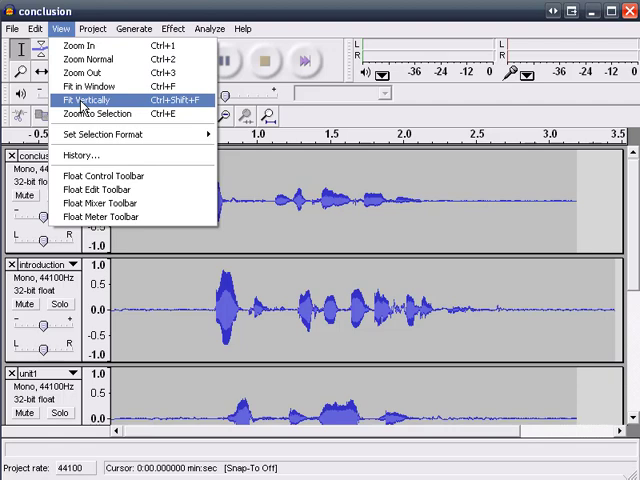
Step: Fit all tracks vertically and look through the conclusion track's dropdown options
left_click(88, 100)
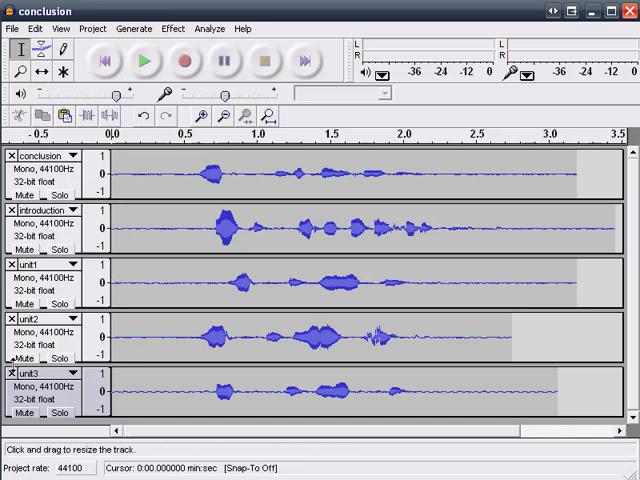
mouse_move(30, 170)
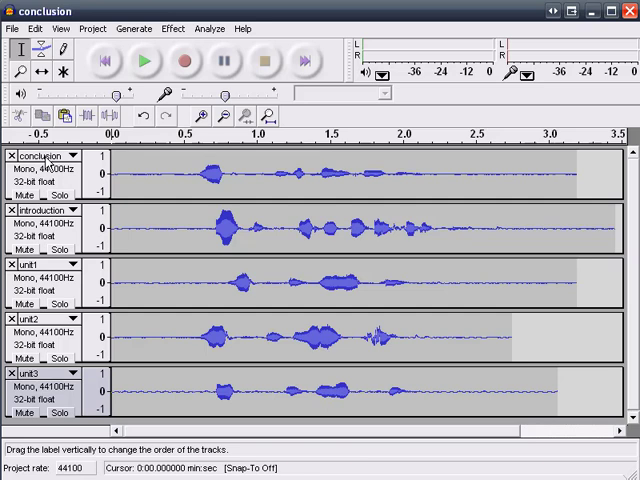
left_click(76, 156)
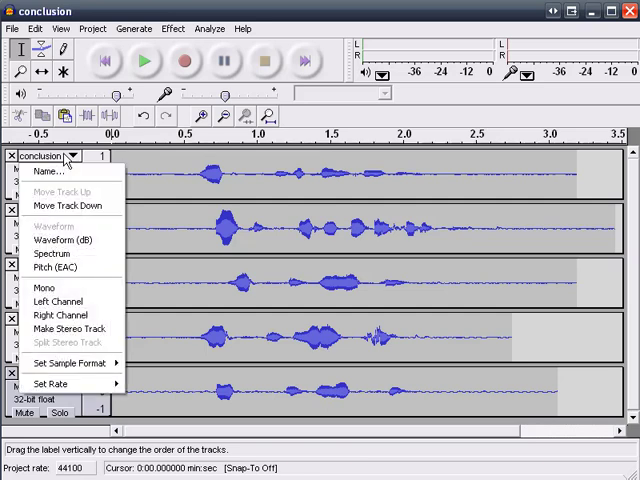
mouse_move(58, 170)
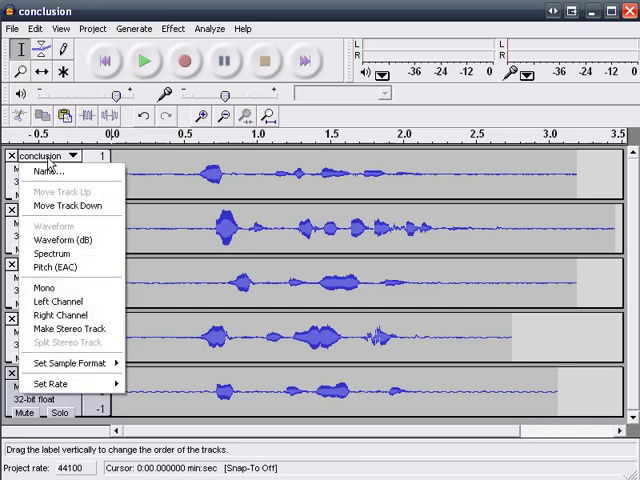
mouse_move(56, 176)
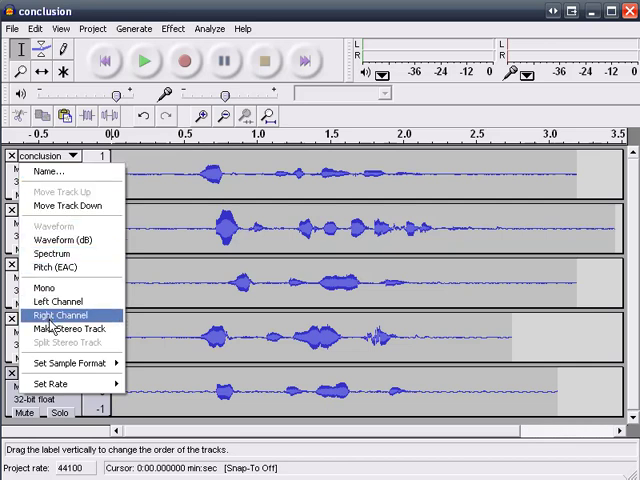
mouse_move(52, 302)
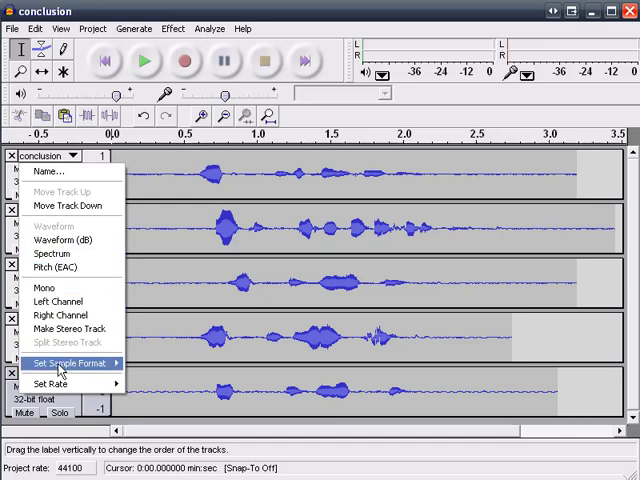
left_click(56, 382)
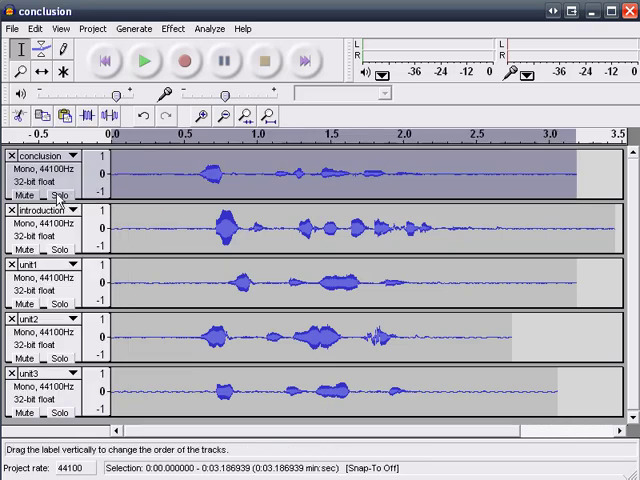
Step: Reorder track labels so introduction leads, units follow and conclusion is last
left_click(58, 194)
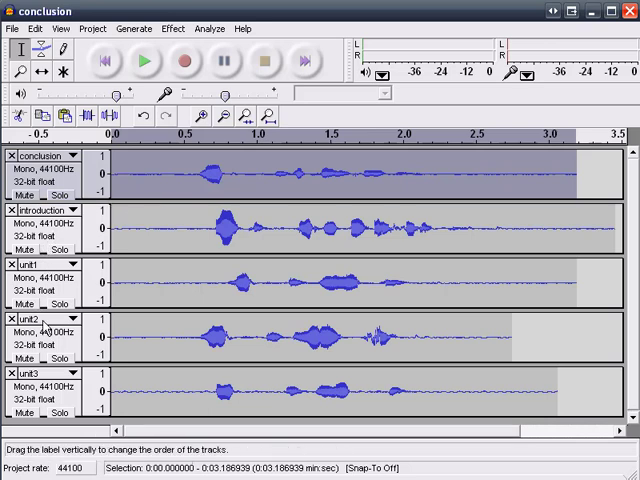
left_click(60, 304)
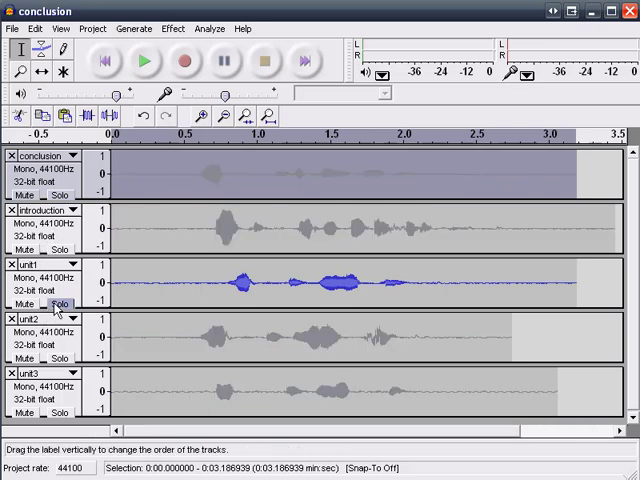
left_click(56, 302)
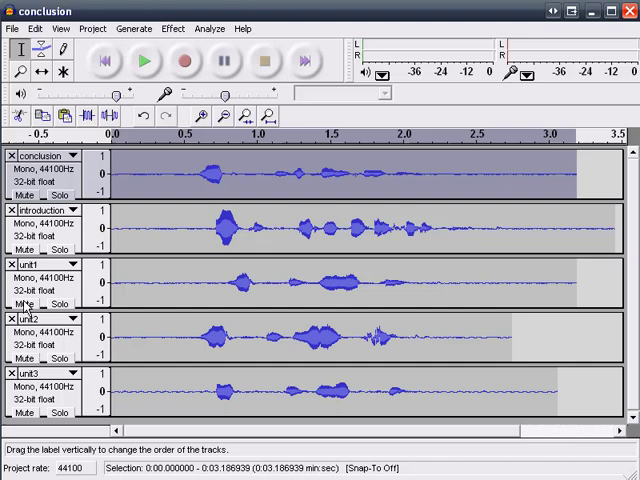
left_click(24, 304)
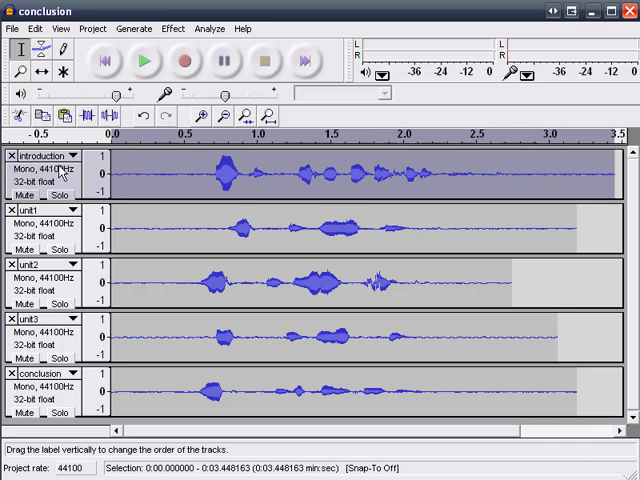
mouse_move(48, 70)
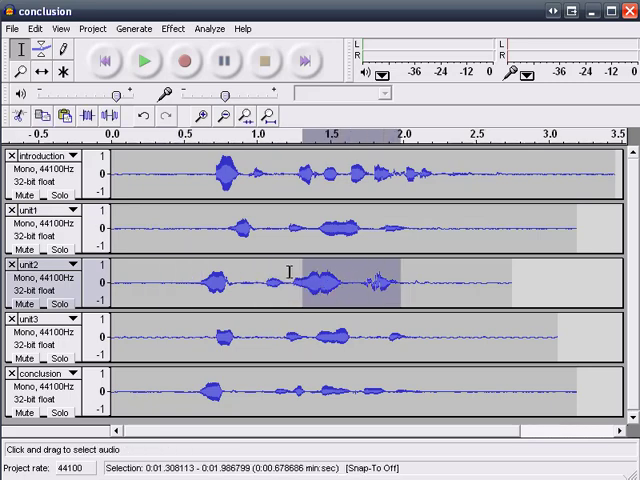
Step: Clear the Part2 selection and pick the Time Shift tool for sliding clips
left_click(172, 28)
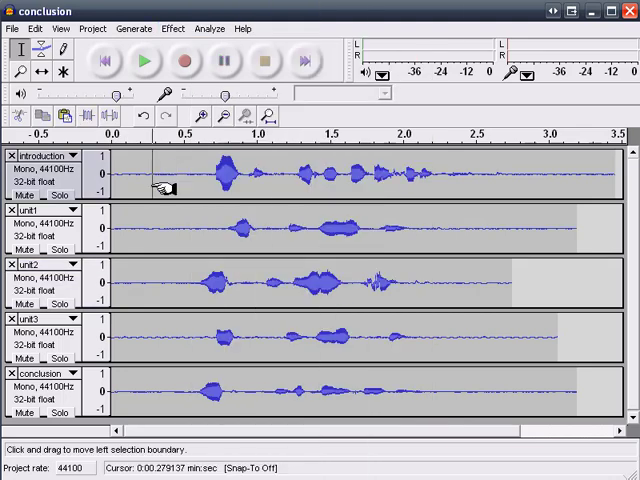
left_click(40, 76)
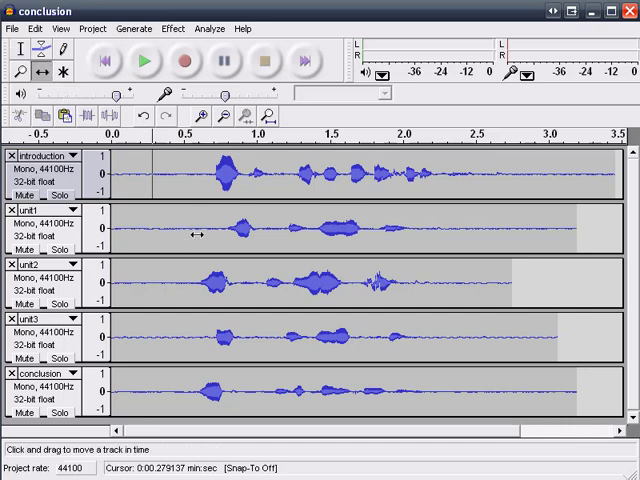
Step: Drag the Part1 and Part3 clips right so each starts after the preceding clip
left_click_drag(200, 232, 464, 232)
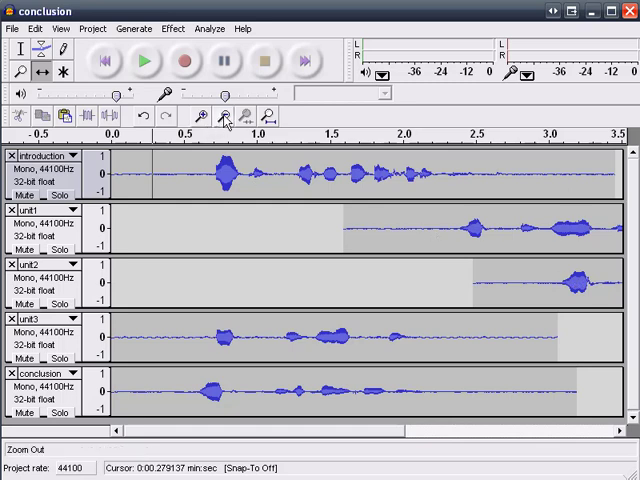
mouse_move(226, 118)
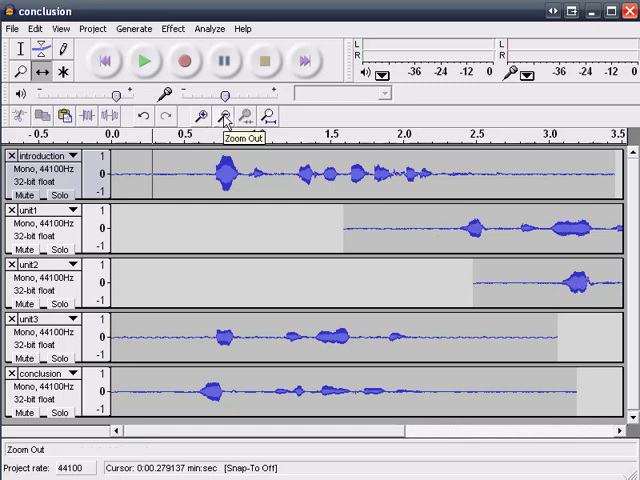
left_click(224, 116)
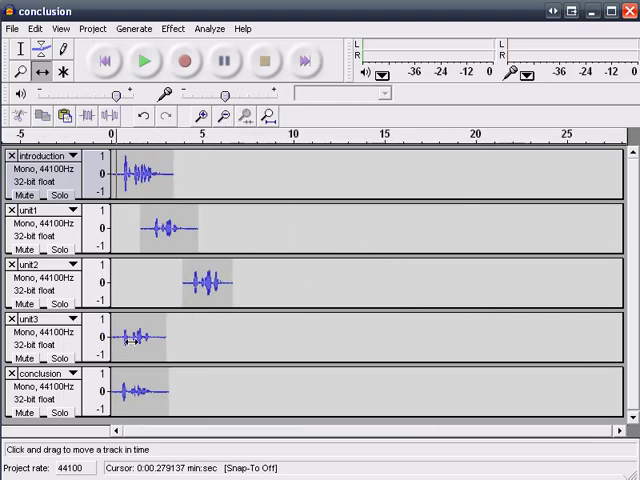
left_click_drag(130, 340, 240, 340)
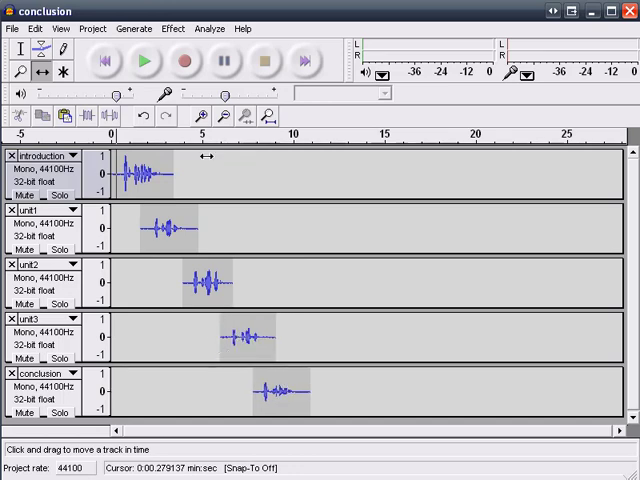
mouse_move(100, 62)
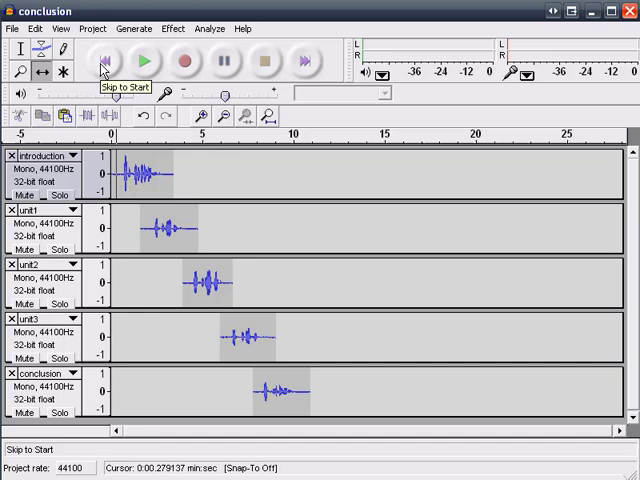
left_click(144, 60)
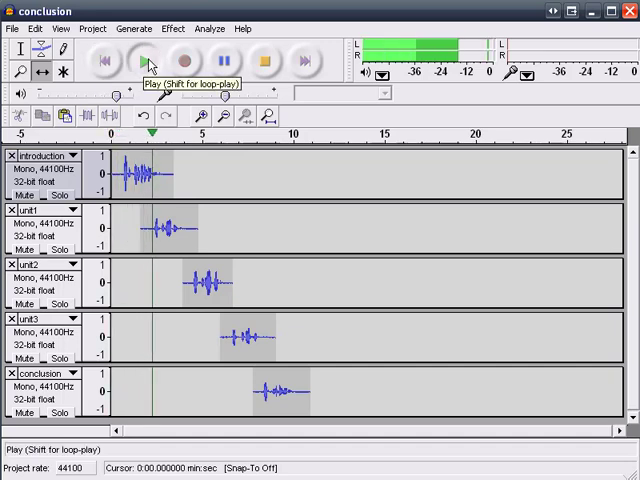
left_click(144, 60)
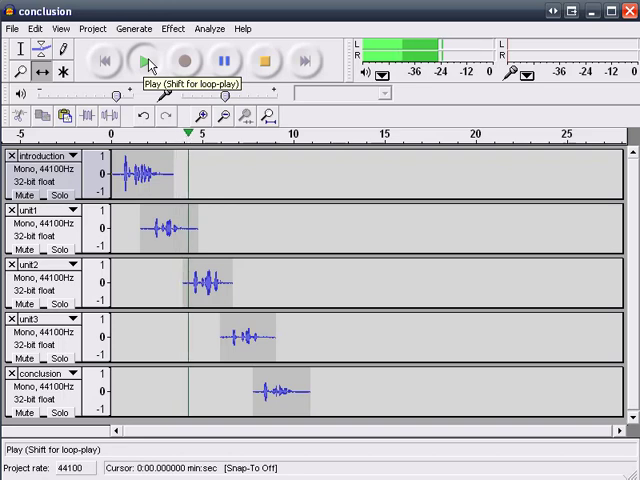
left_click(142, 60)
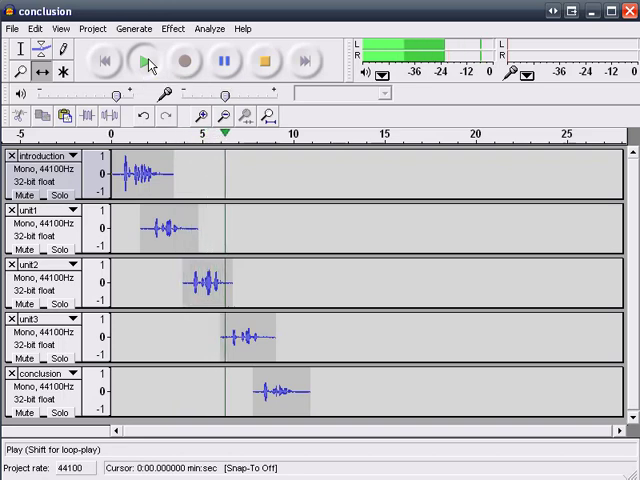
left_click(144, 62)
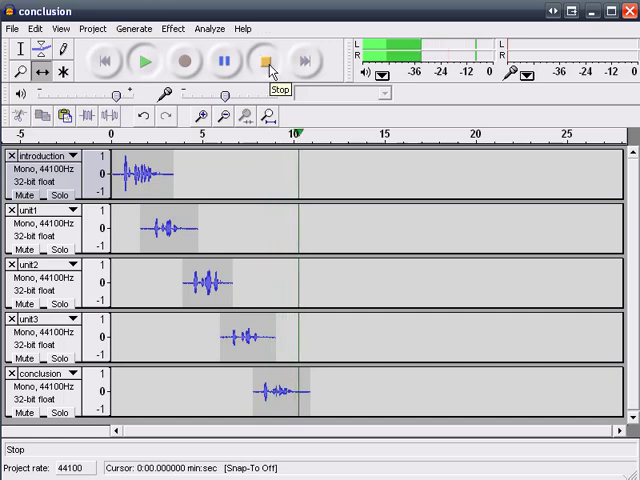
left_click(264, 60)
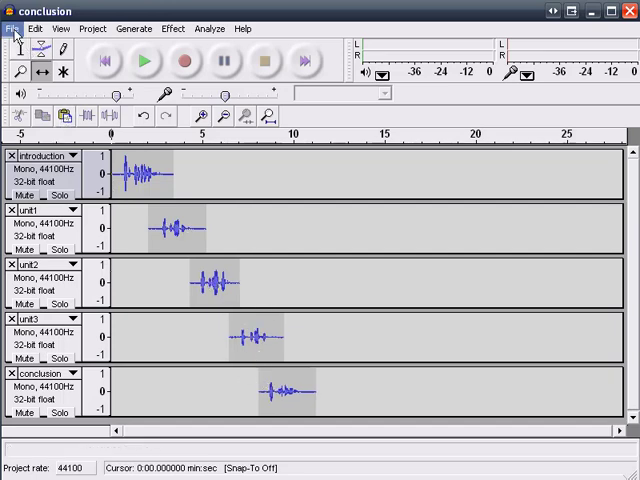
left_click(14, 28)
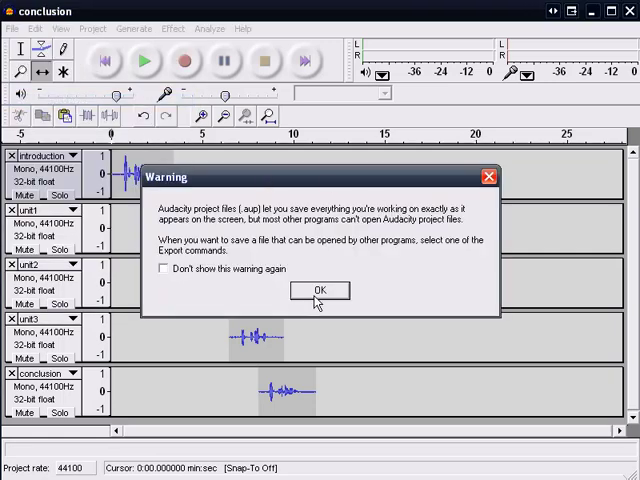
left_click(320, 290)
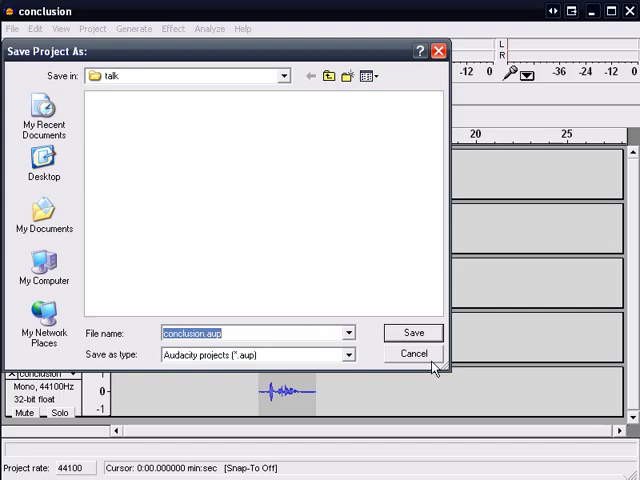
left_click(250, 332)
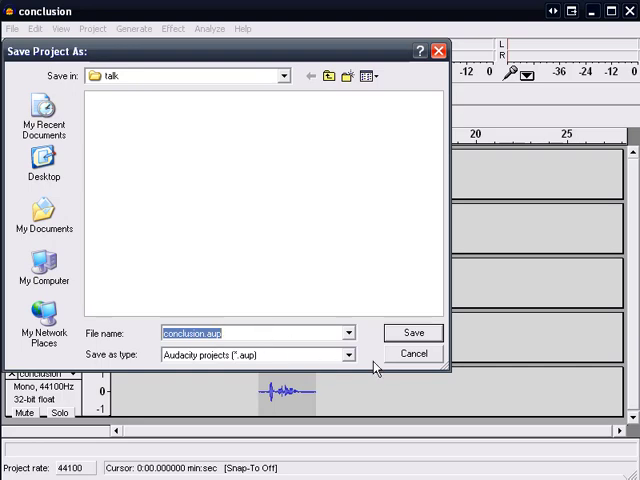
left_click(412, 332)
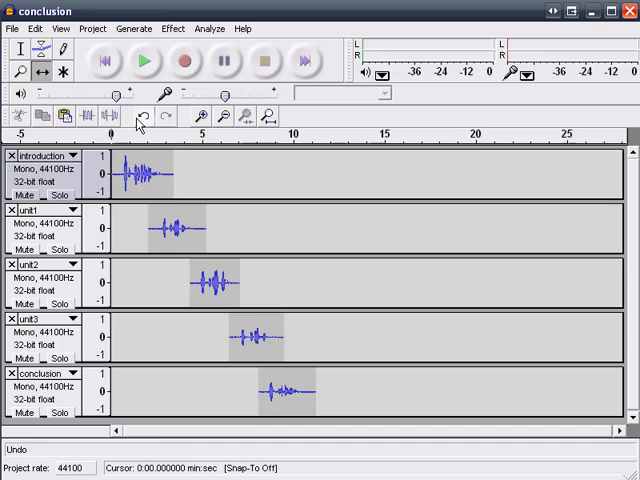
Step: Import introsound.mp3, transition.mp3 and endnote.mp3 from the music folder
left_click(92, 28)
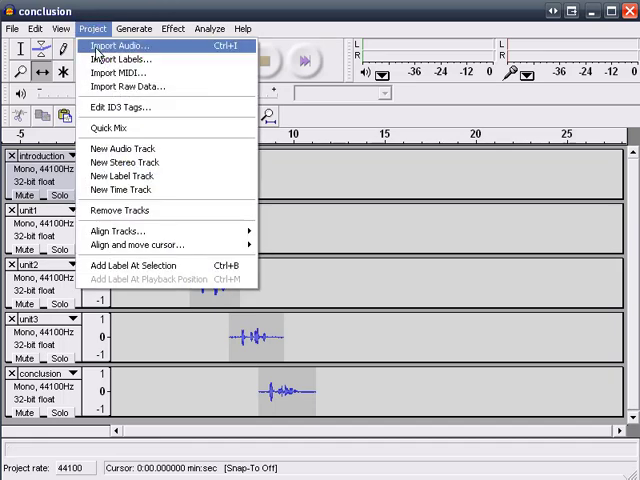
left_click(116, 44)
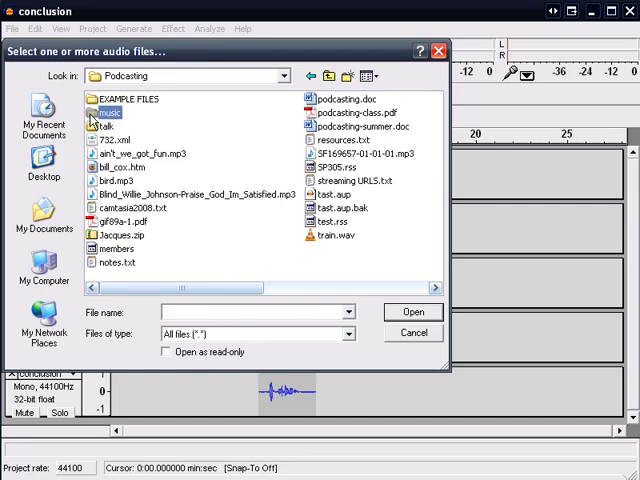
double_click(106, 112)
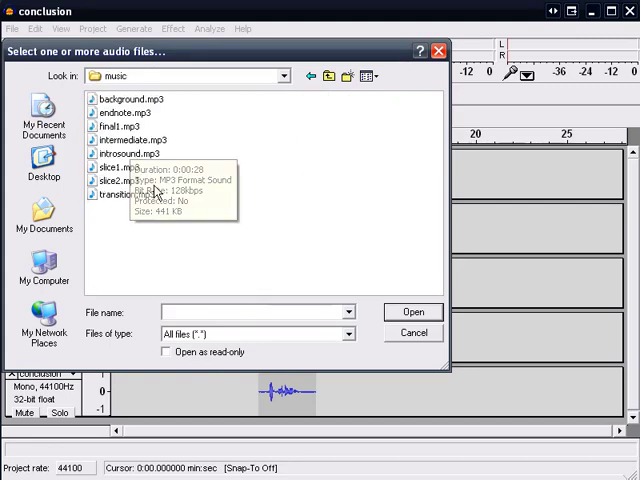
left_click(136, 152)
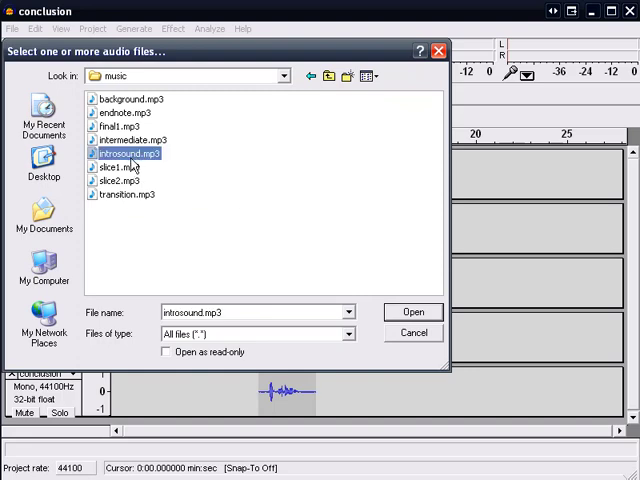
left_click(128, 194)
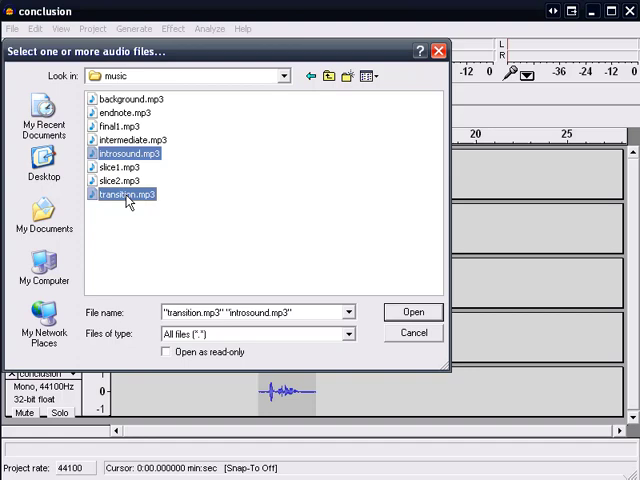
left_click(112, 104)
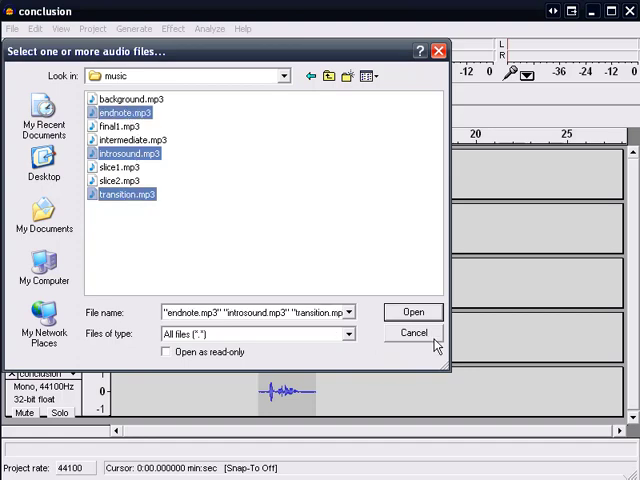
left_click(412, 312)
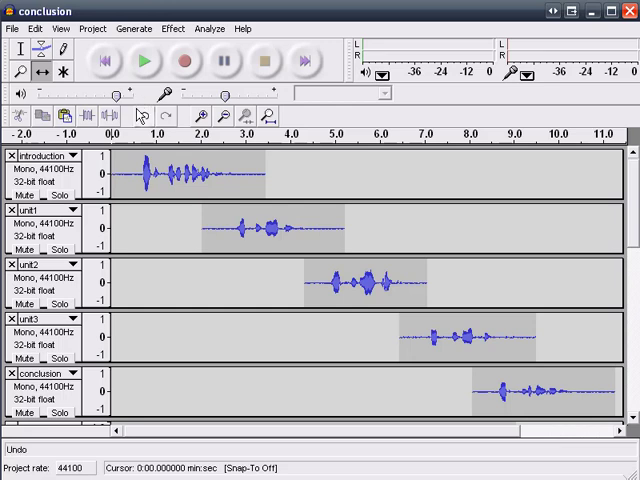
mouse_move(208, 208)
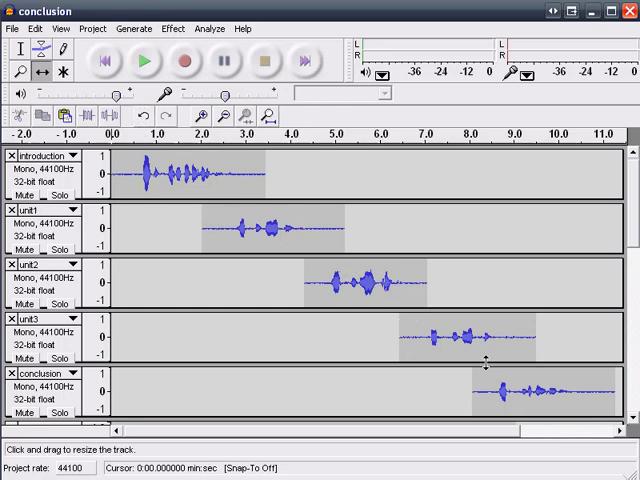
mouse_move(378, 234)
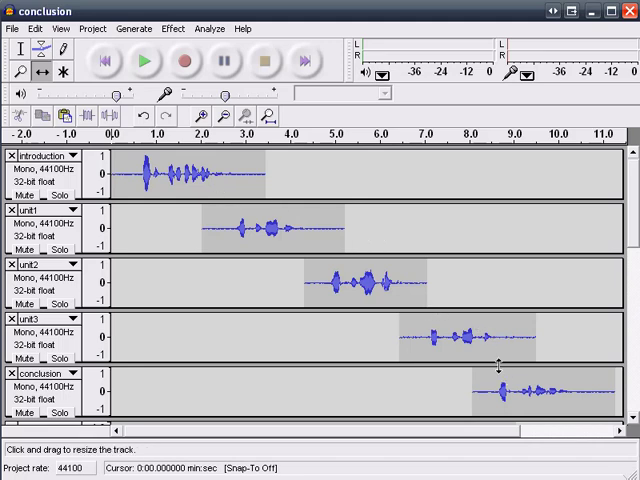
Step: Reopen and dismiss the Import Audio file picker several times for the music folder
left_click(92, 28)
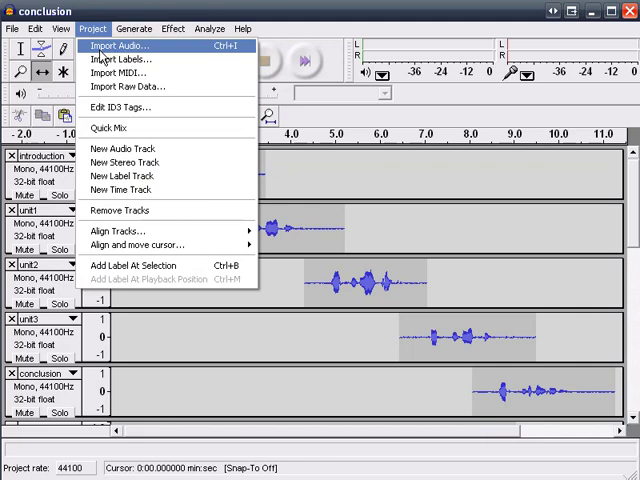
left_click(120, 44)
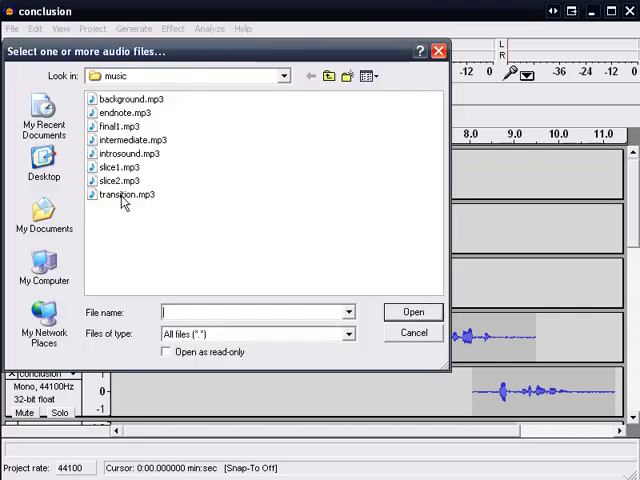
left_click(92, 28)
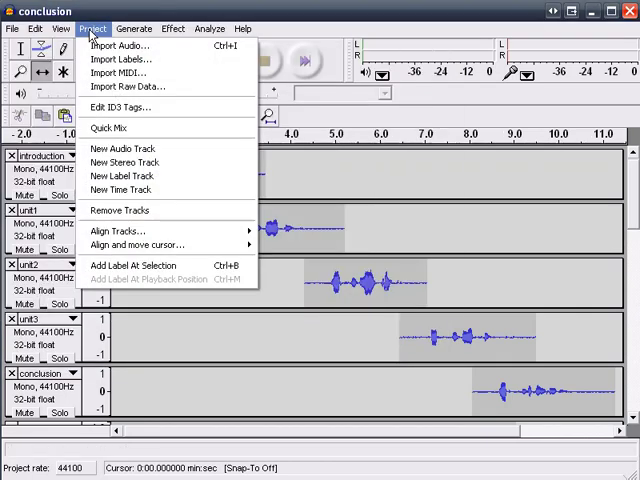
left_click(120, 44)
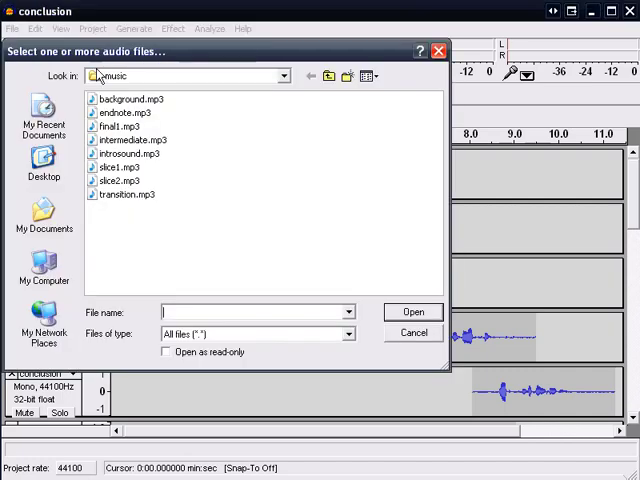
left_click(412, 332)
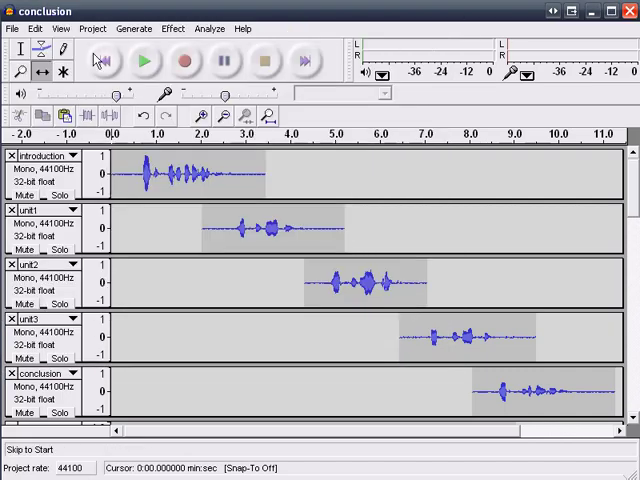
left_click(92, 28)
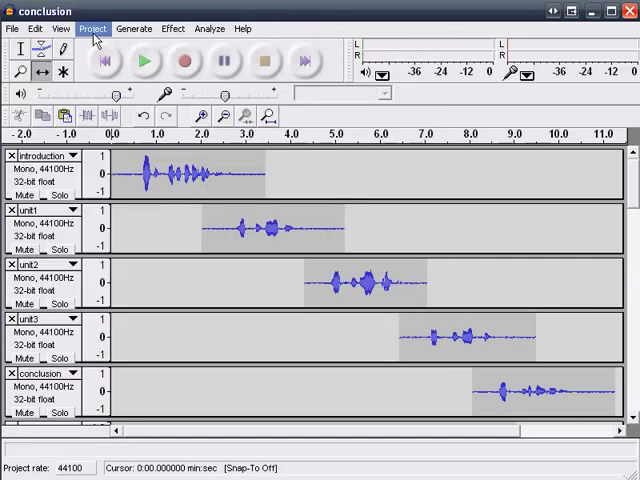
left_click(92, 28)
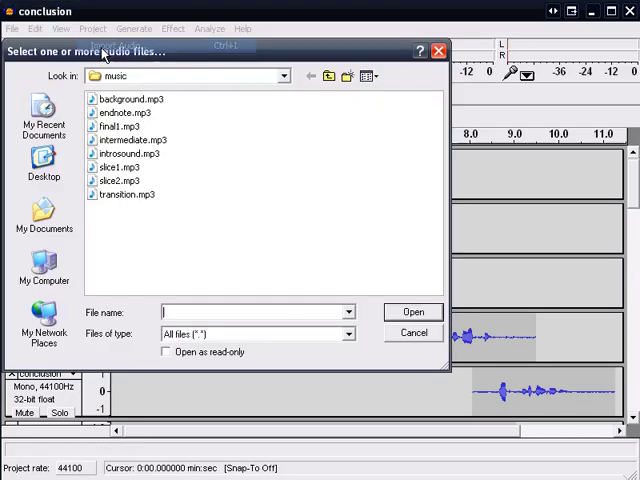
left_click(412, 332)
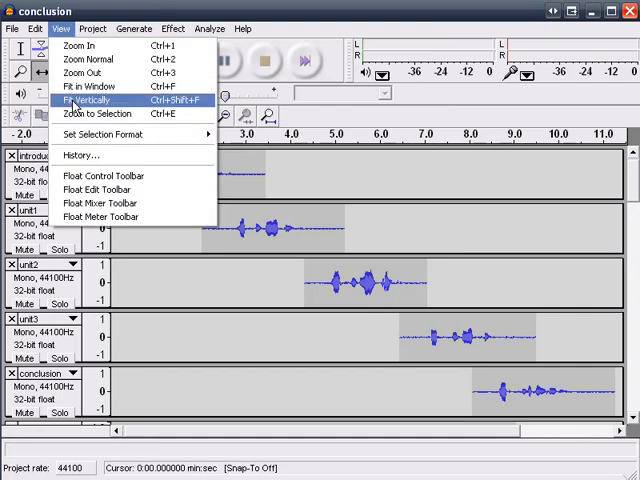
Step: Fit every track vertically and scroll to the newly added music tracks
left_click(88, 100)
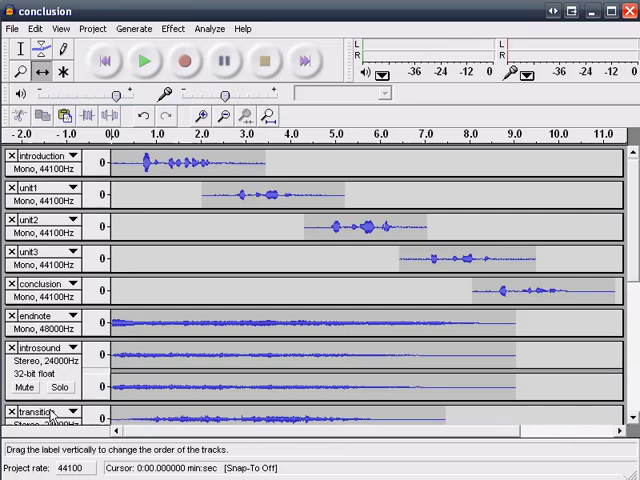
scroll("down", 3)
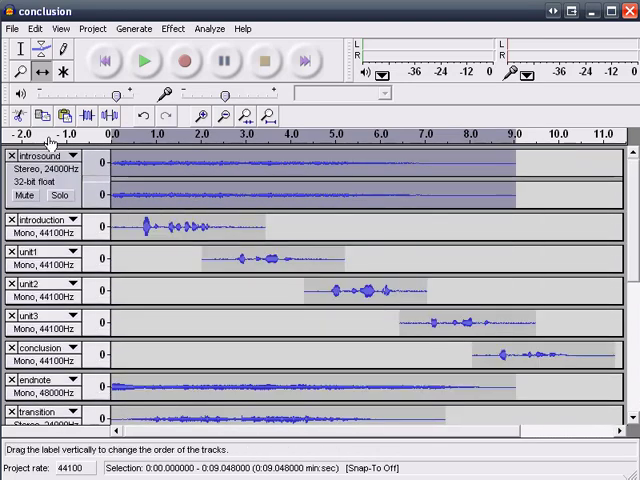
mouse_move(32, 220)
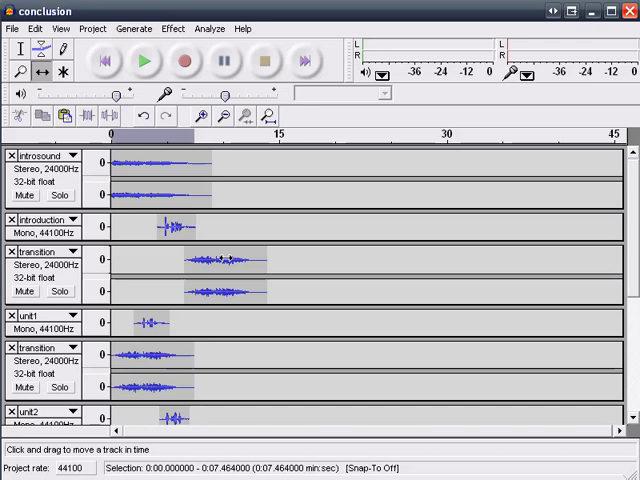
Step: Shift transition clips and the following speech clips so each follows the previous
left_click_drag(144, 324, 262, 324)
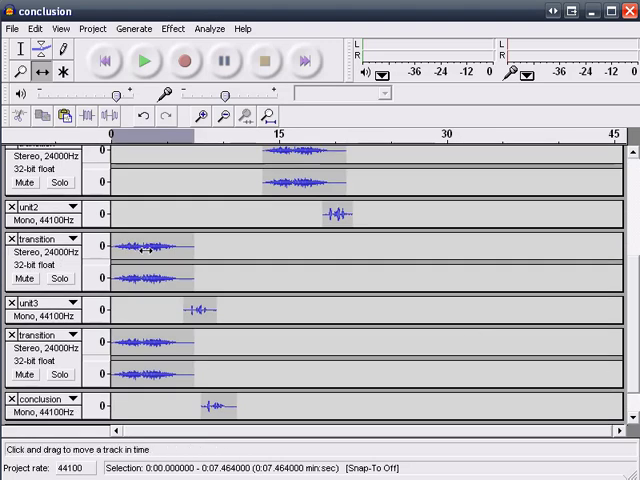
left_click_drag(140, 256, 376, 256)
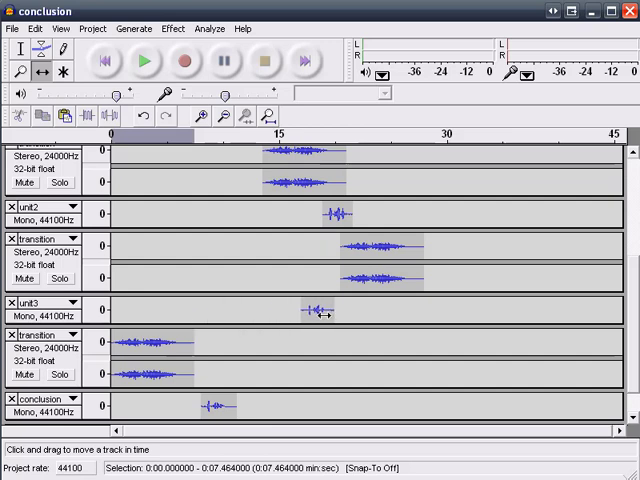
left_click_drag(316, 312, 410, 312)
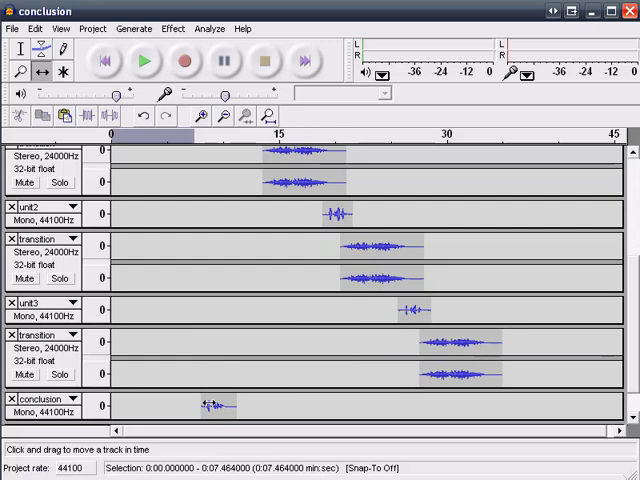
Step: Move the conclusion after the last transition and the endnote to the very end
left_click_drag(204, 404, 480, 404)
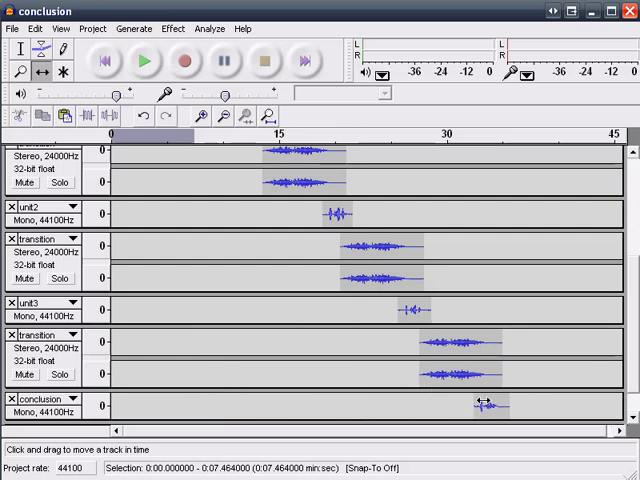
scroll("down", 3)
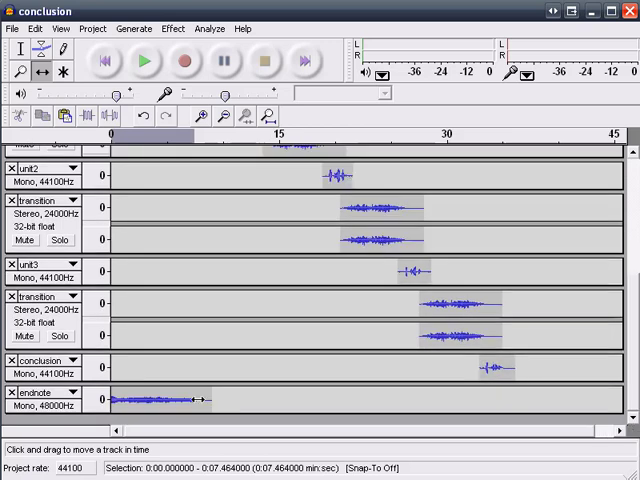
left_click_drag(160, 400, 544, 400)
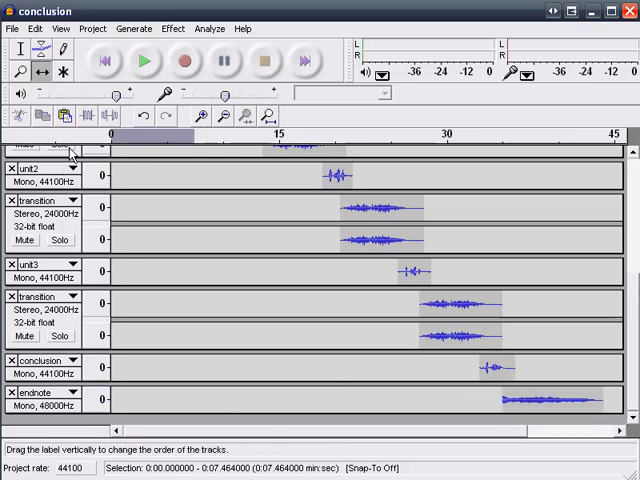
left_click(144, 64)
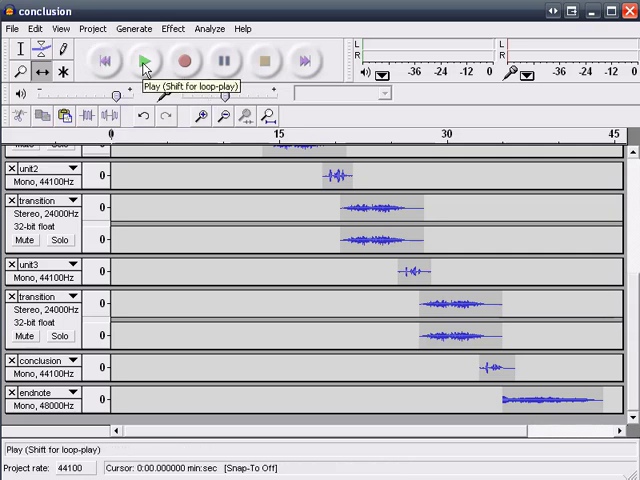
left_click(144, 60)
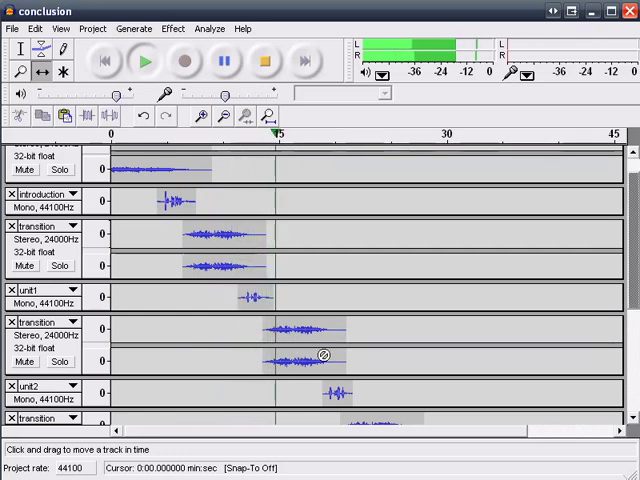
scroll("down", 3)
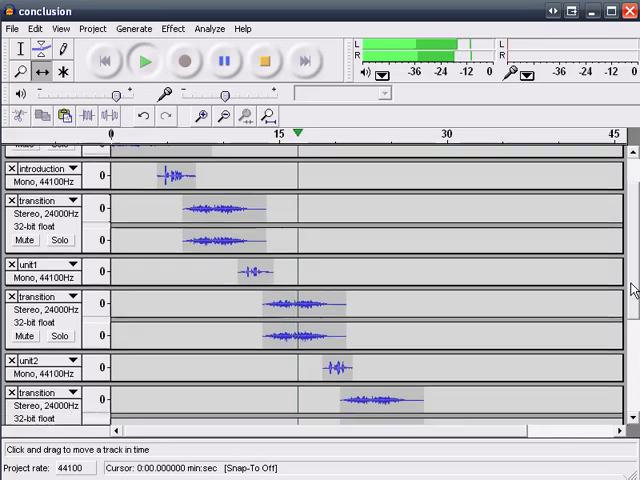
scroll("down", 3)
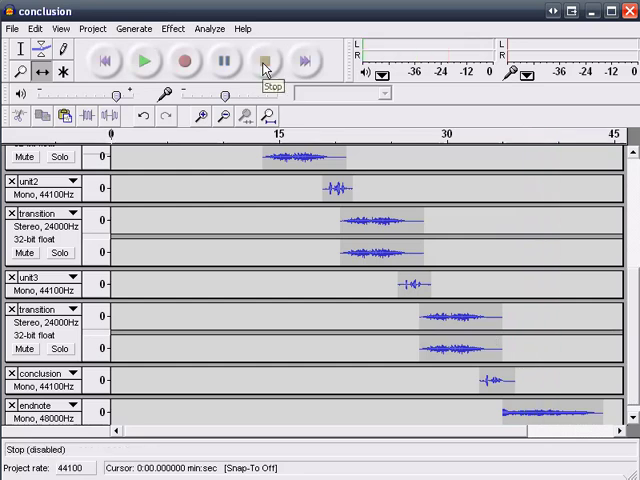
Step: Choose File > Export As MP3 and accept the stereo mixdown warning
left_click(12, 28)
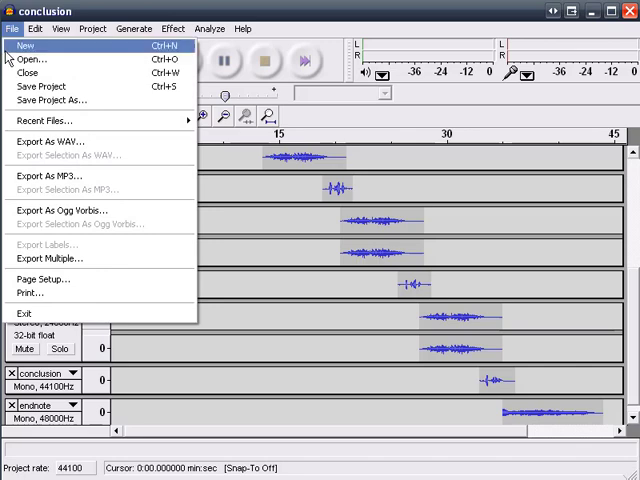
left_click(14, 28)
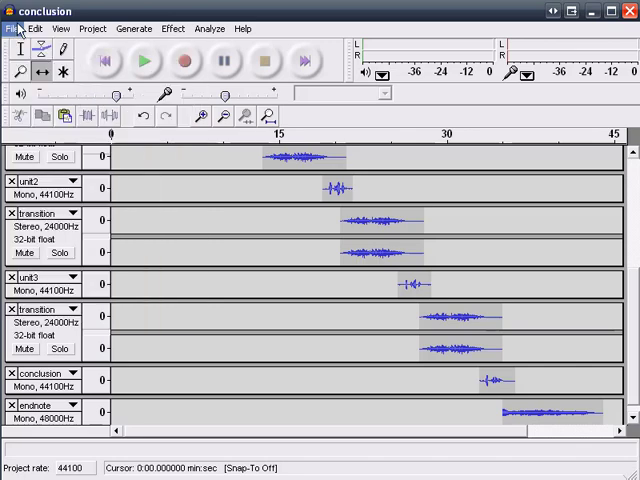
left_click(14, 28)
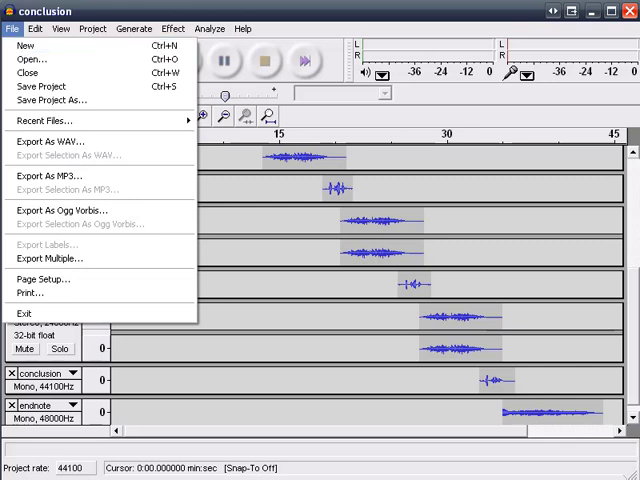
left_click(50, 140)
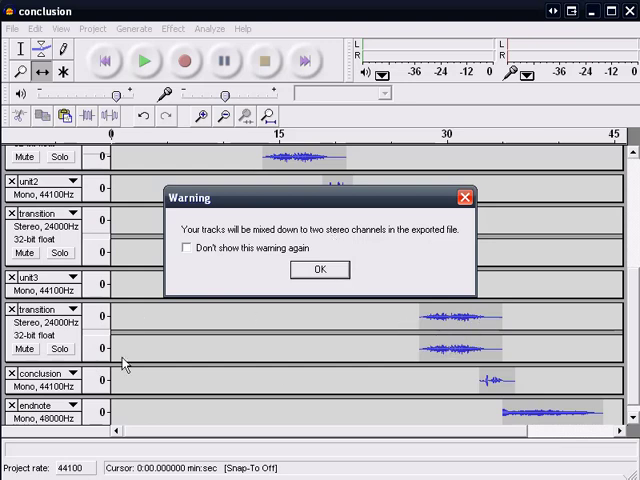
left_click(318, 268)
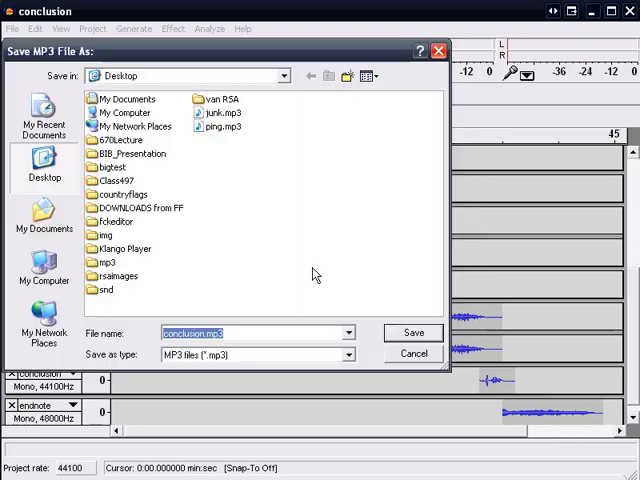